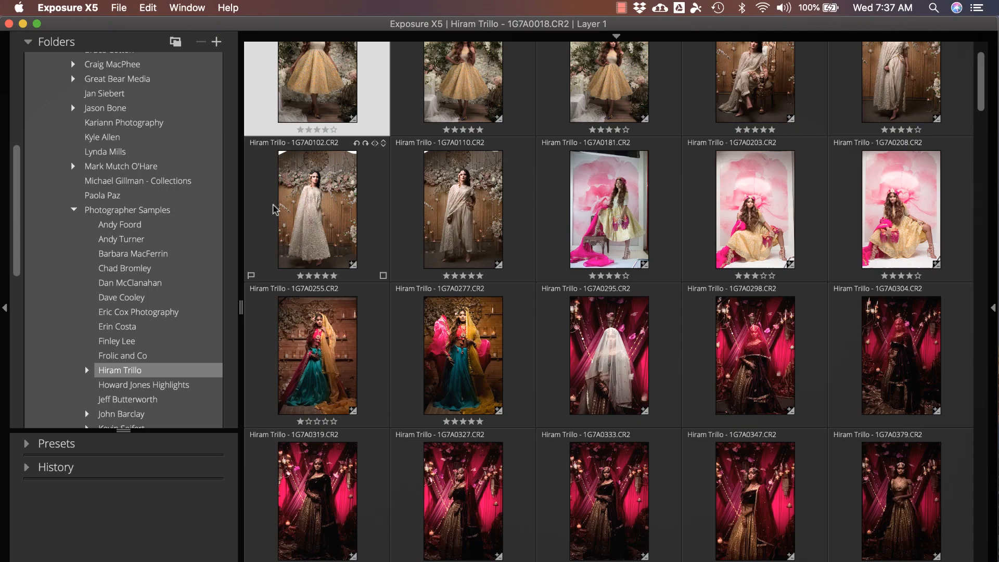
- Start Copy Photos From Card with Camera Card as source and the Destination section expanded
click(118, 7)
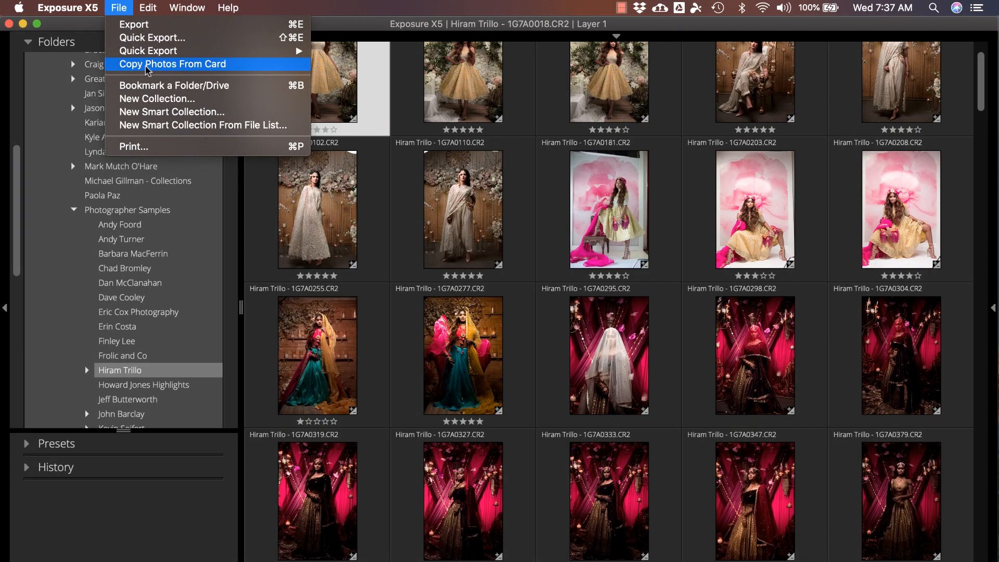
click(173, 63)
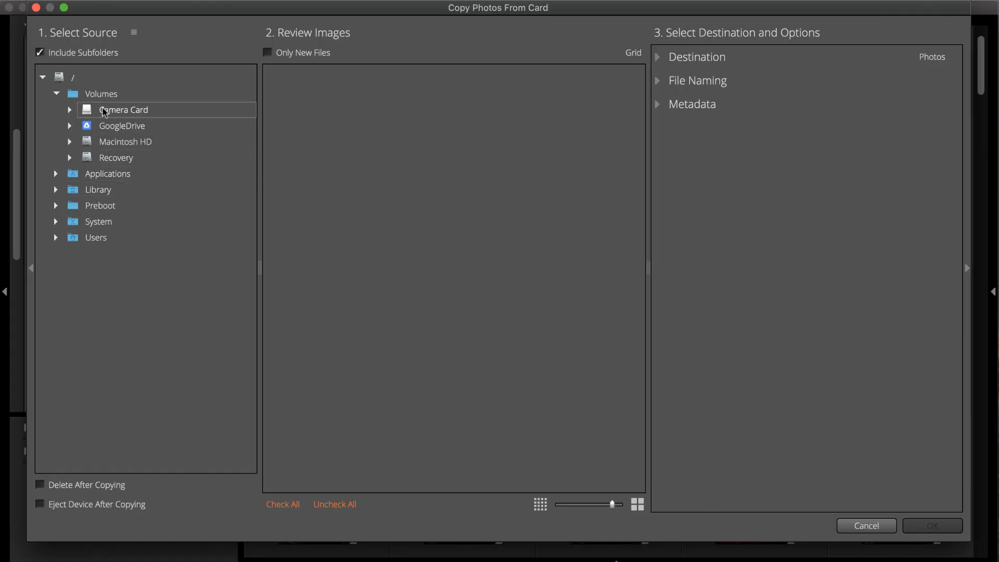
click(123, 109)
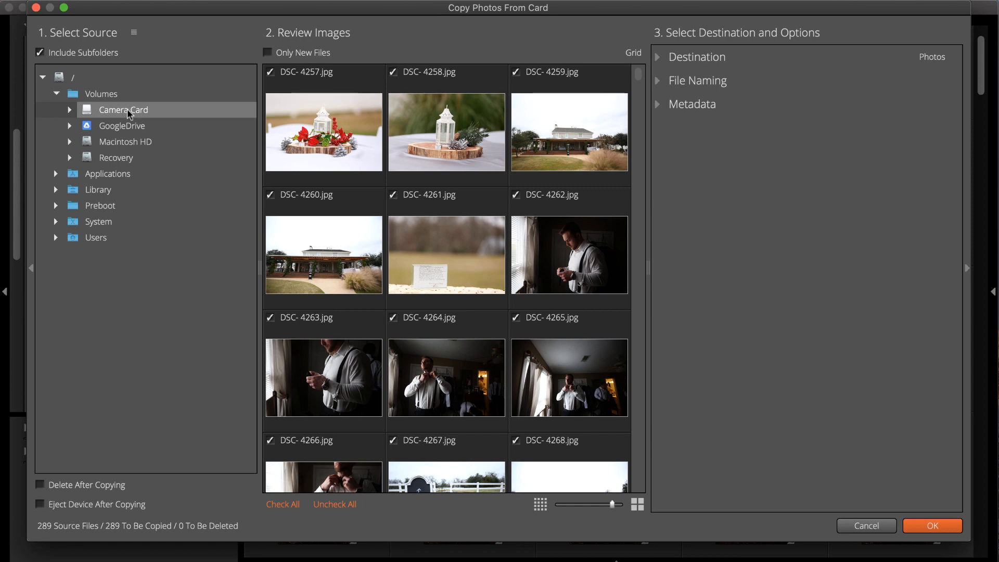
click(658, 56)
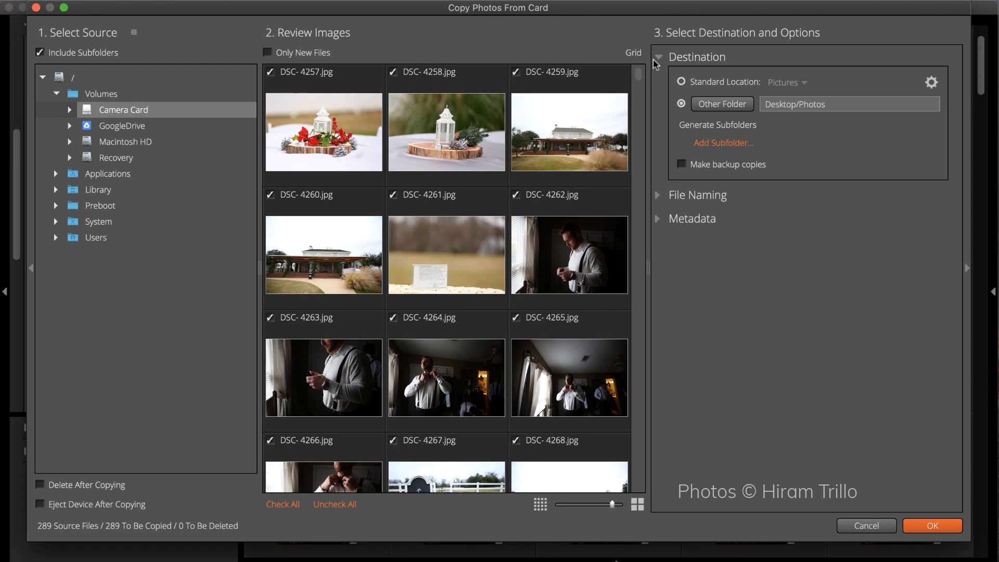
mouse_move(722, 143)
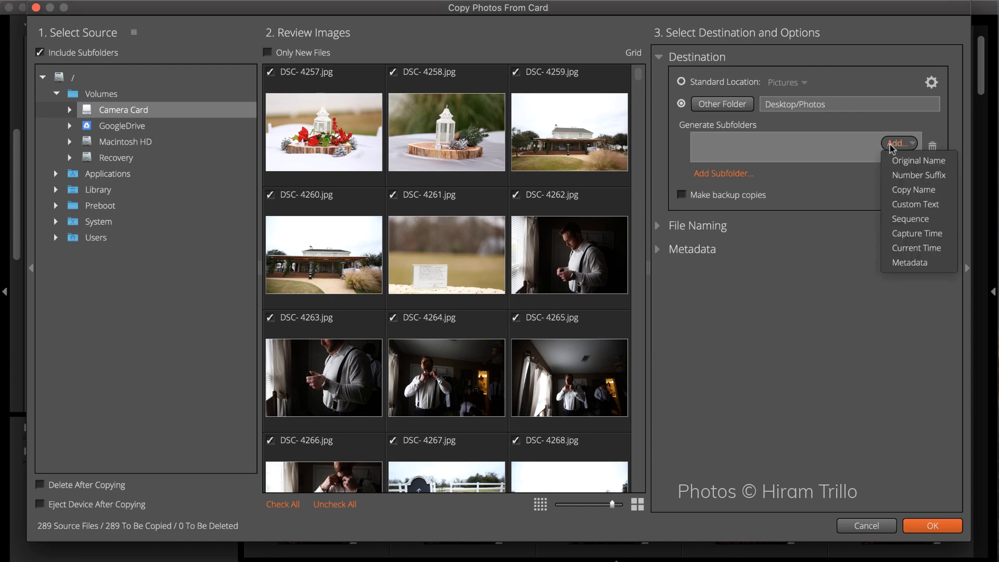
- Make the added destination subfolder a Custom Text name for the client folder
click(915, 204)
text(Cody-Melissa)
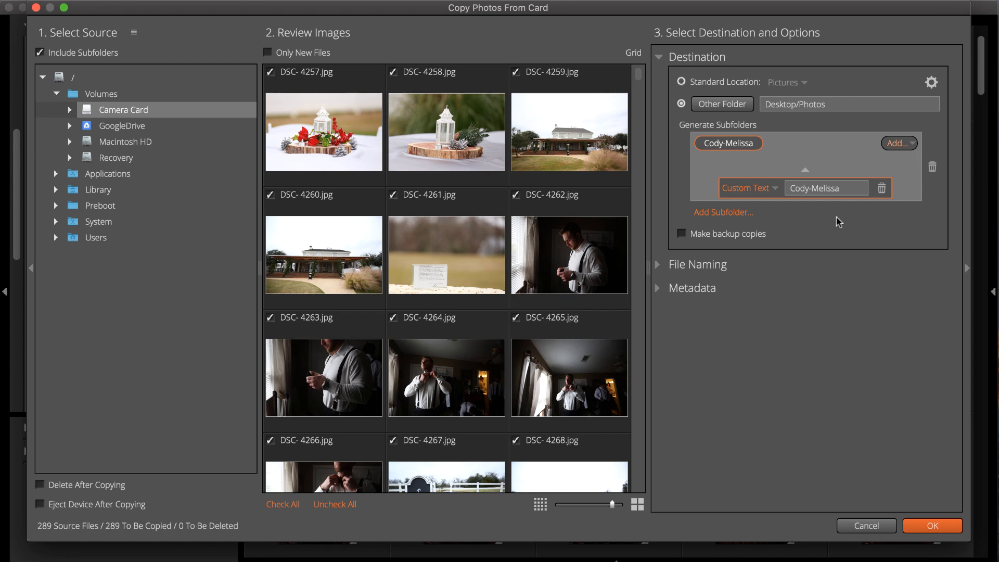
mouse_move(722, 212)
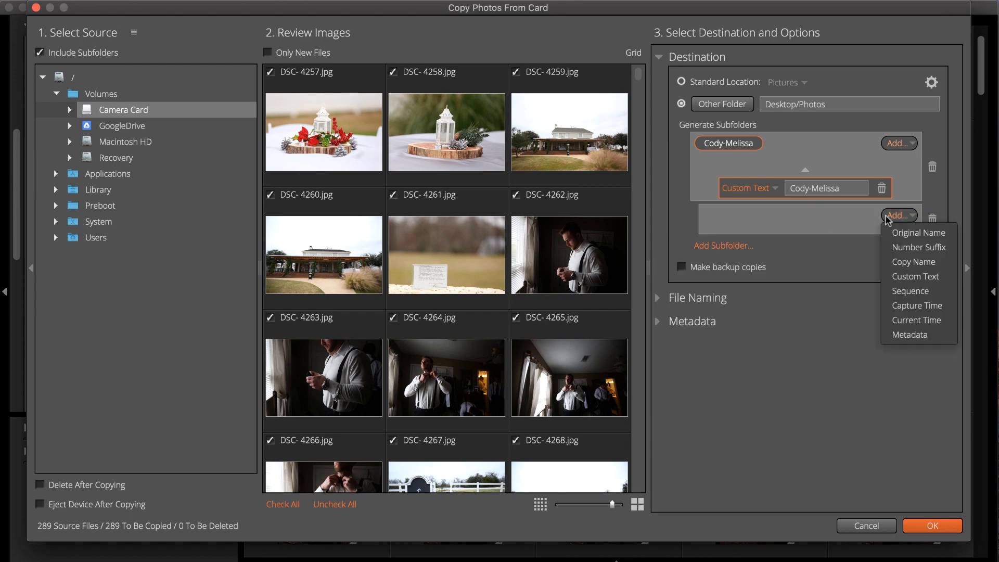
mouse_move(918, 305)
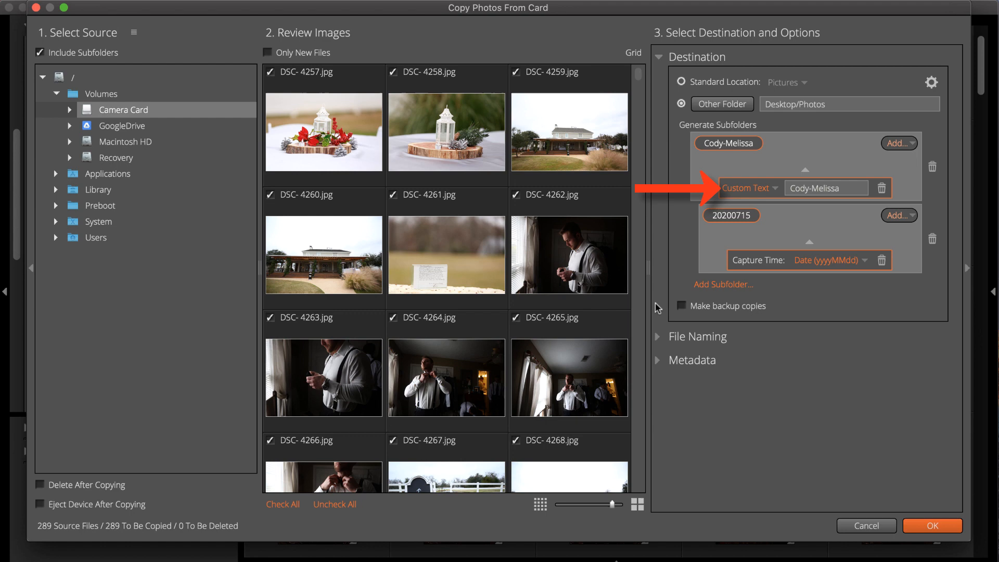
- Change the first subfolder from Custom Text to Ask so its name is prompted at copy time
click(749, 187)
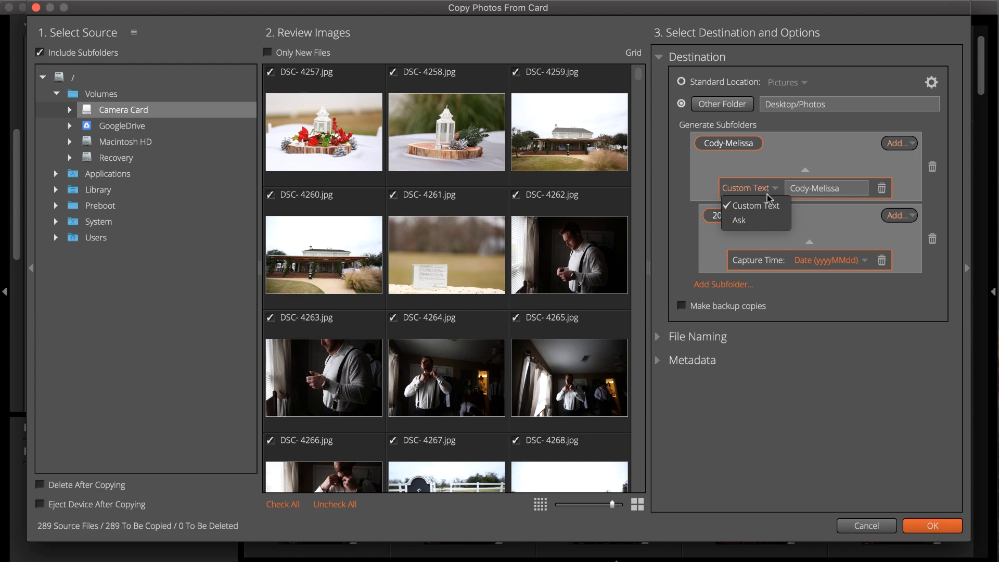
click(739, 220)
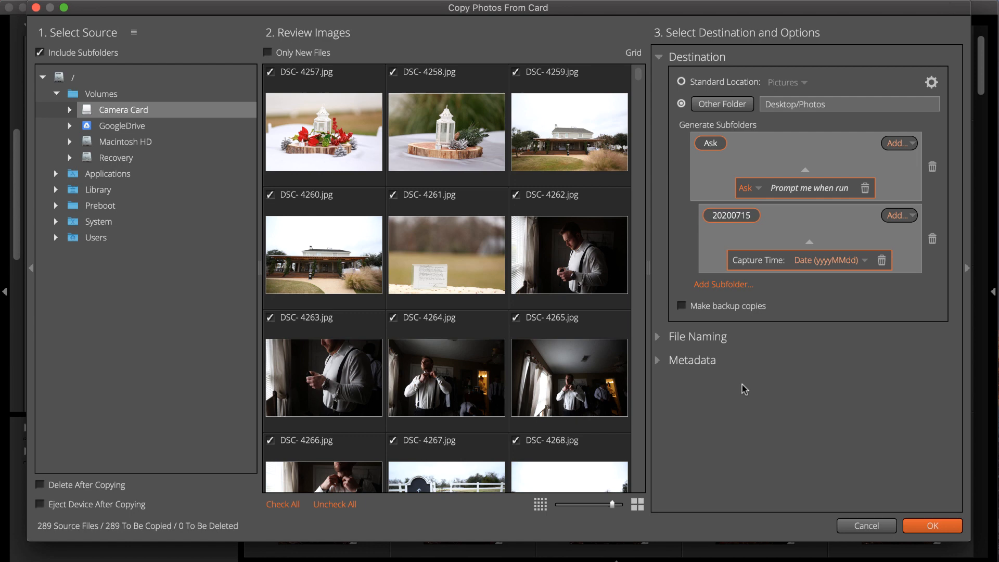
mouse_move(860, 265)
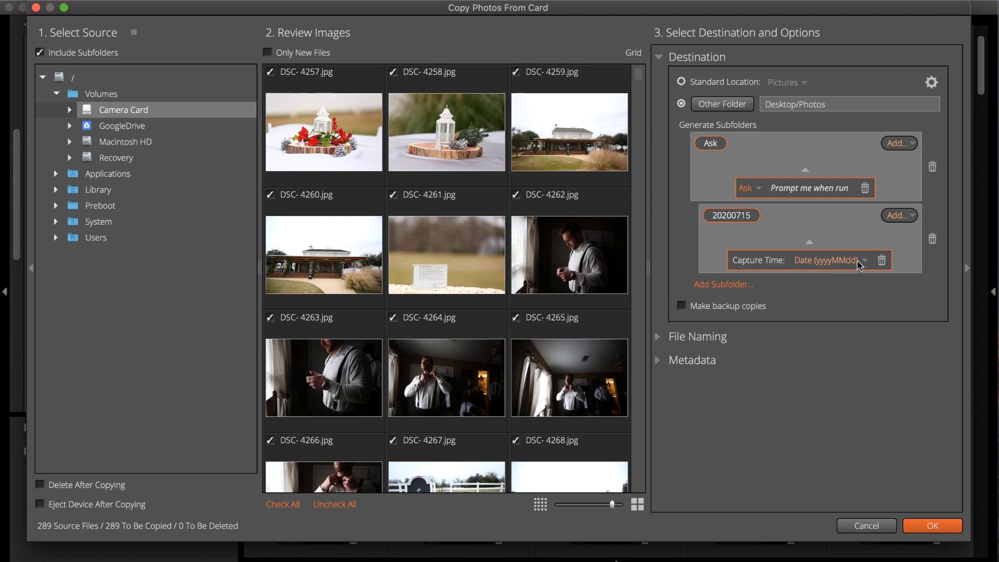
click(839, 260)
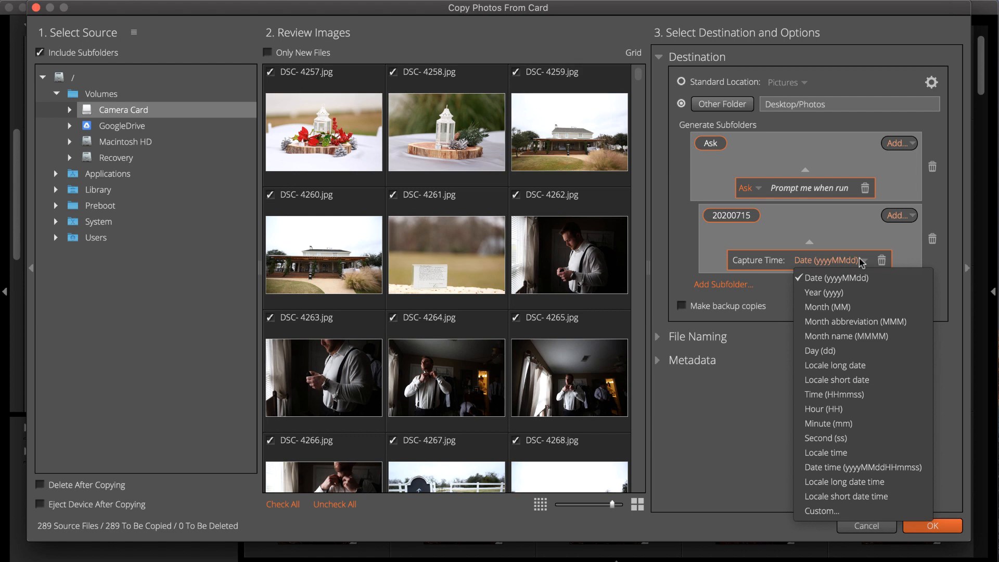
mouse_move(836, 364)
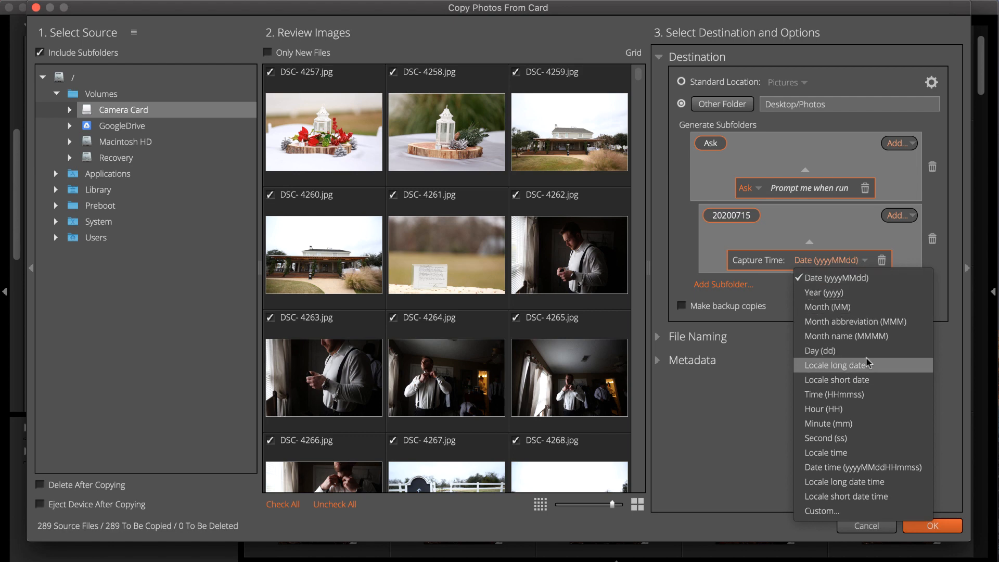
click(822, 510)
text(yy)
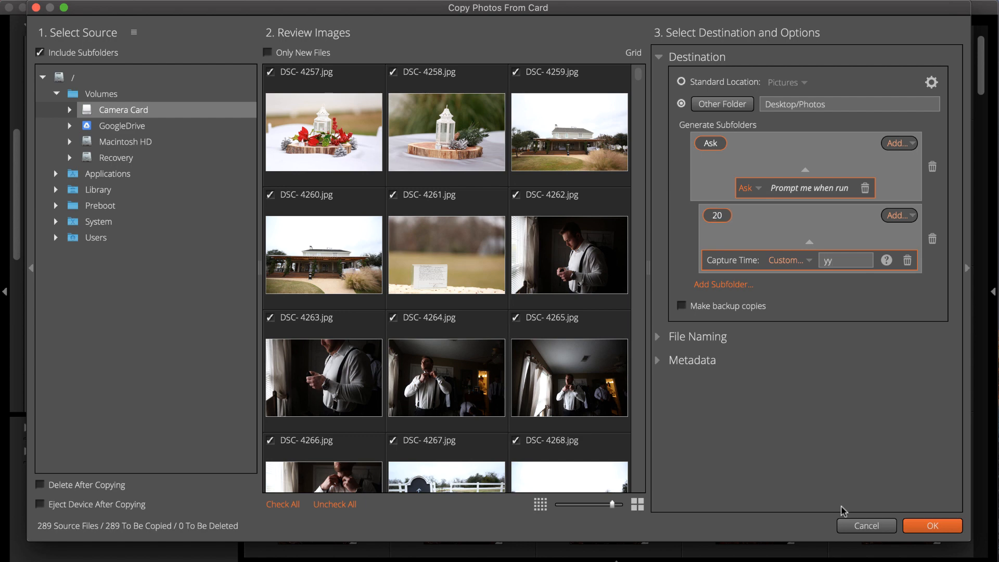
text(-MM)
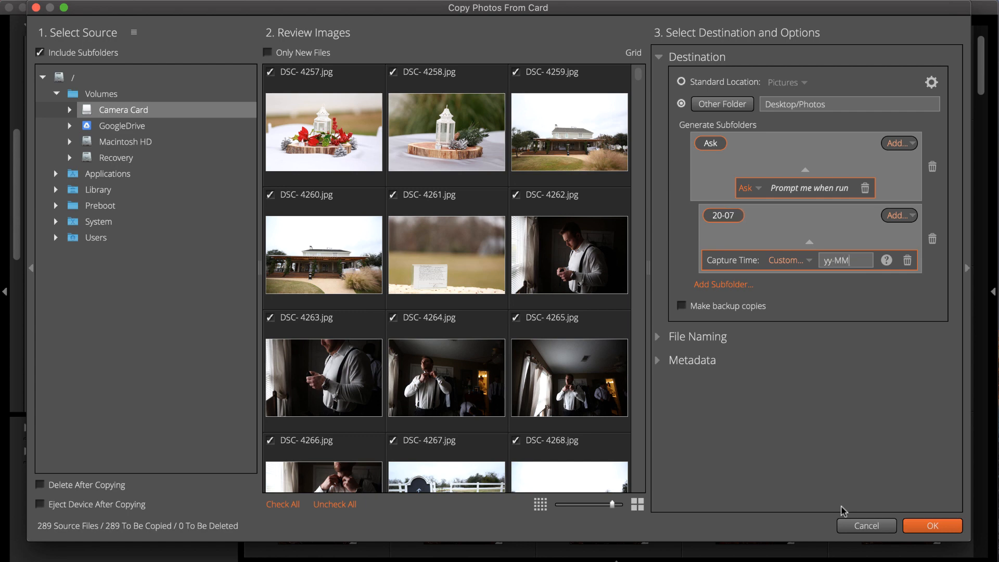
text(-dd-HH-mm)
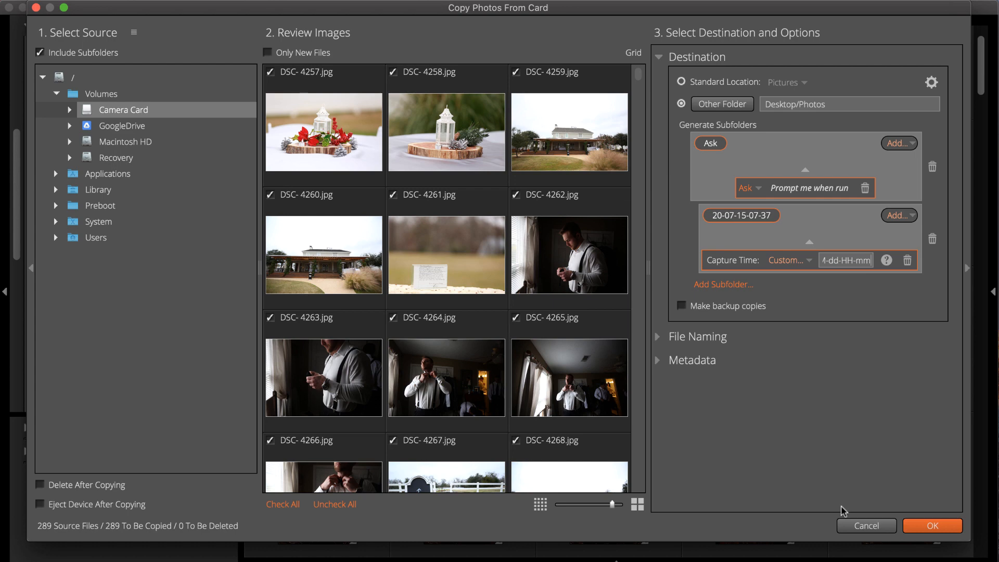
mouse_move(885, 267)
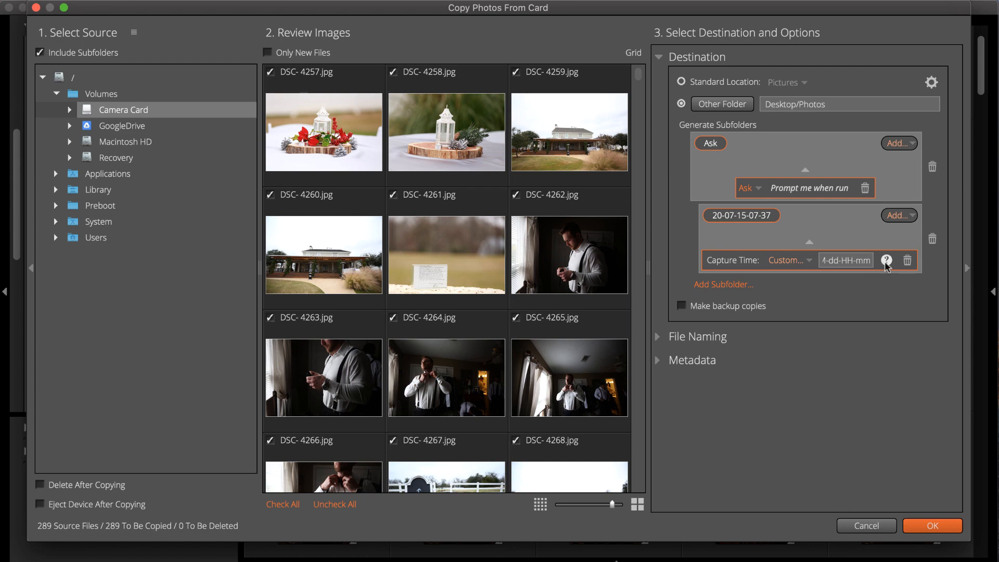
mouse_move(817, 364)
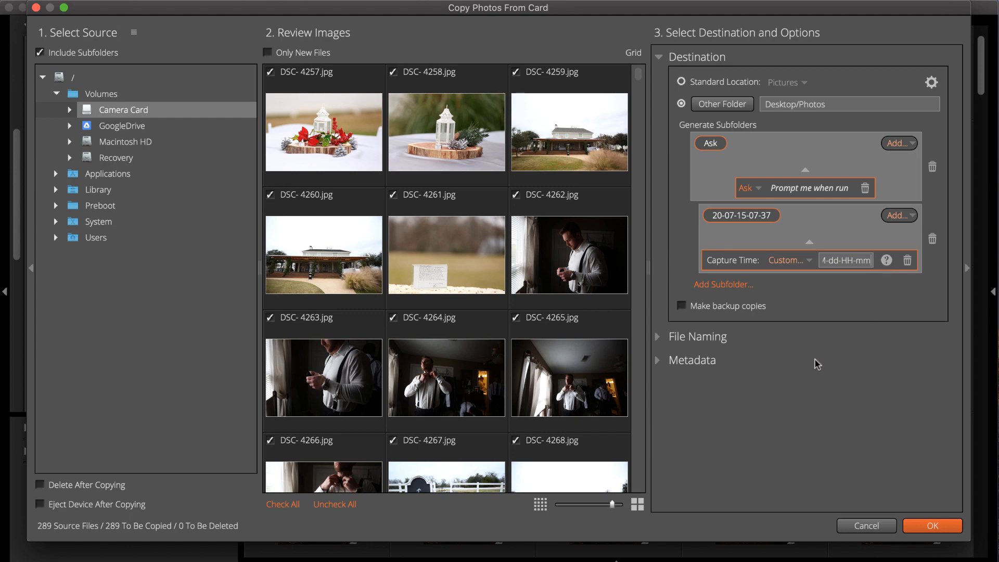
mouse_move(810, 366)
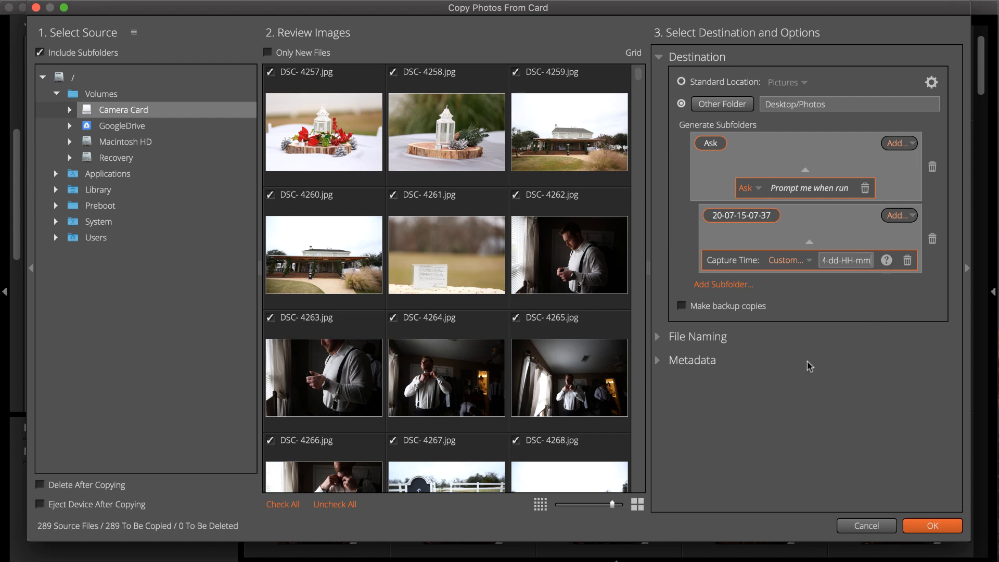
mouse_move(809, 351)
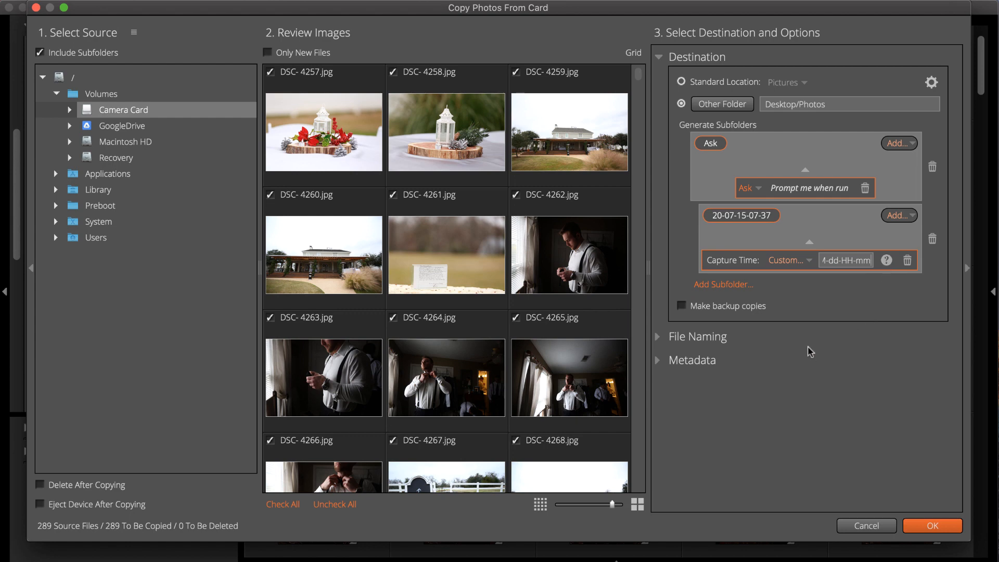
- Save the destination as new preset Desktop-Ask-Date in My Destinations with a description
click(931, 83)
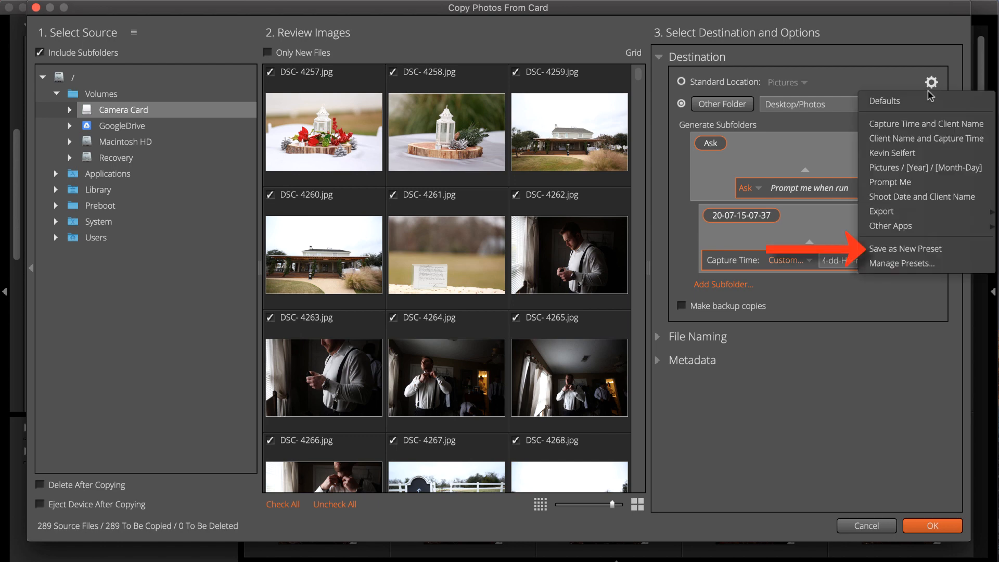
click(904, 249)
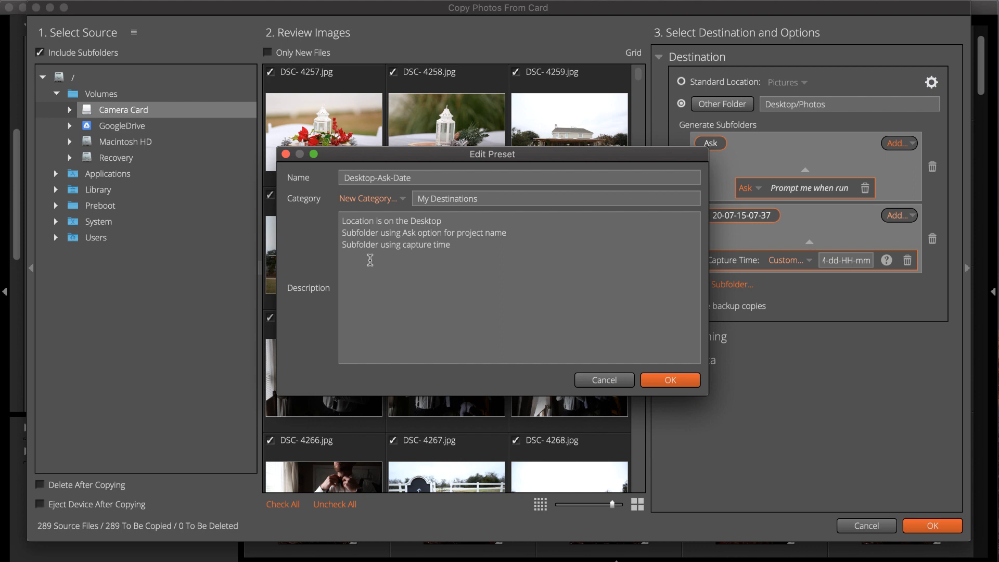
mouse_move(549, 305)
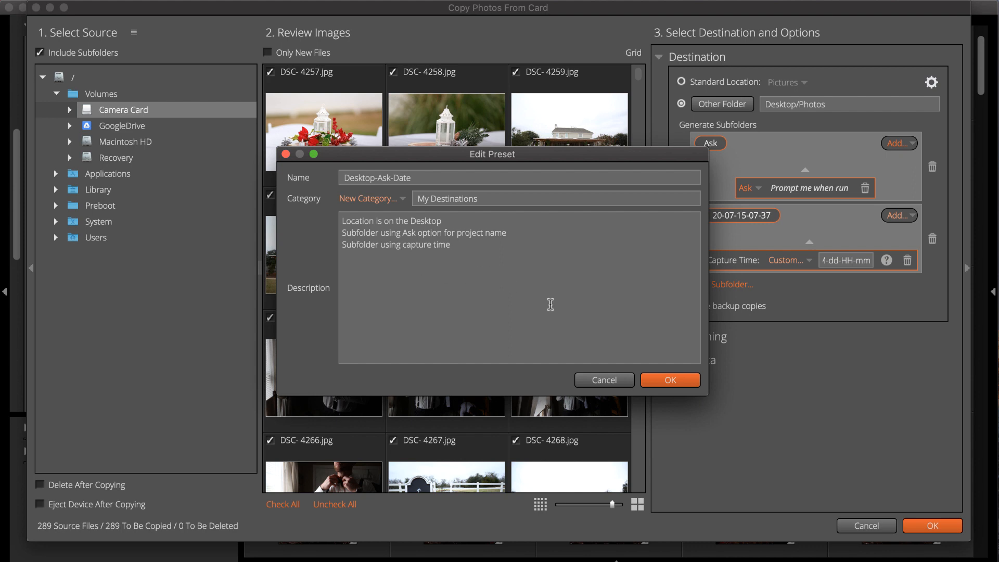
click(669, 380)
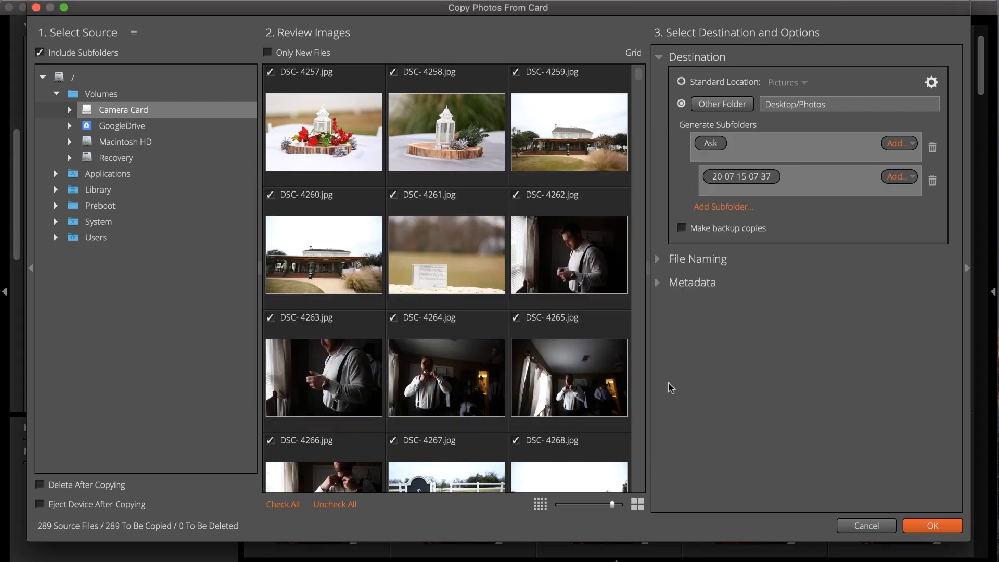